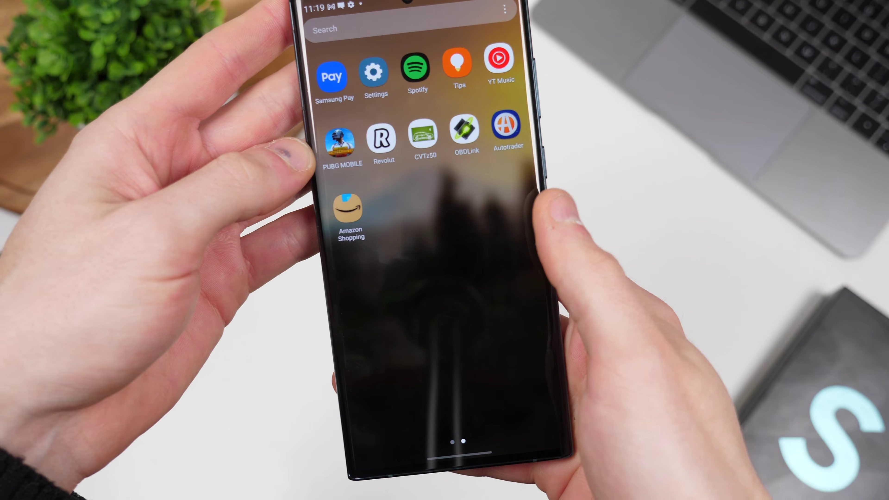
Turn off Adaptive brightness under Settings > Display.
click(373, 77)
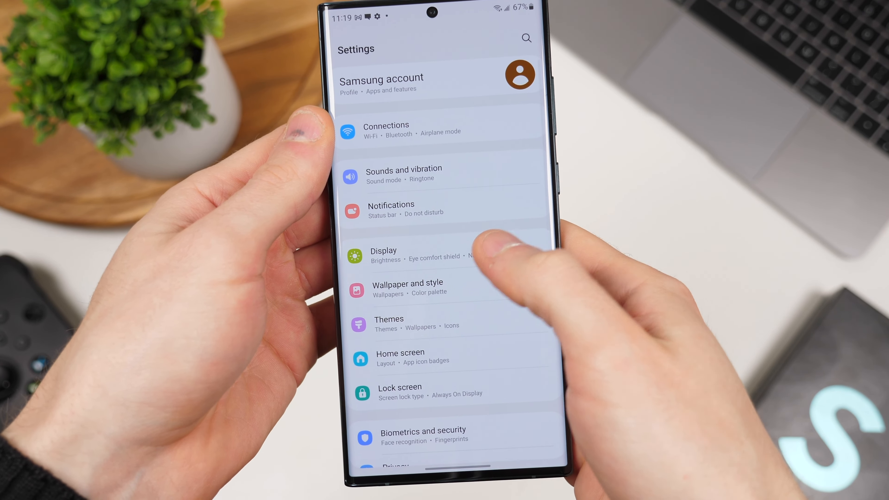
click(383, 253)
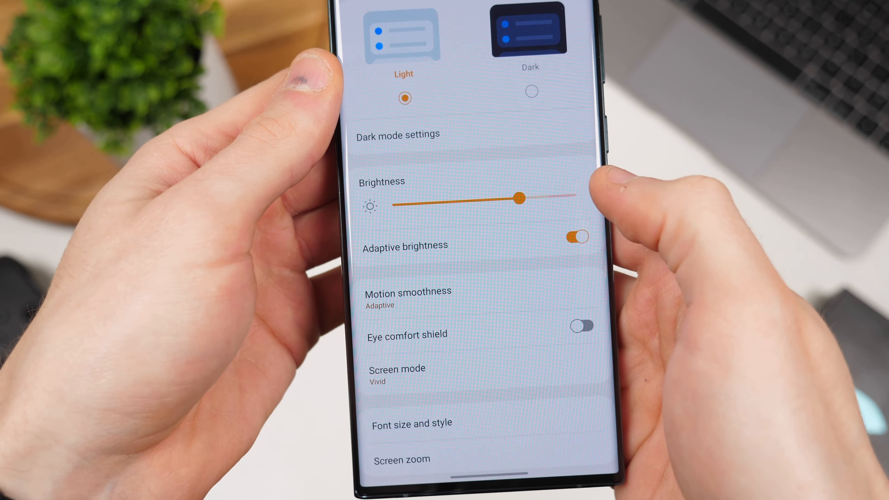
click(577, 238)
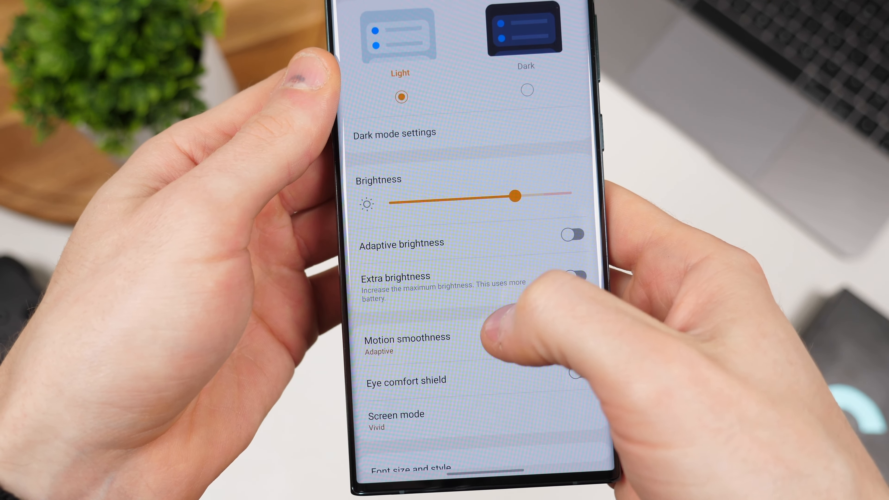
click(407, 338)
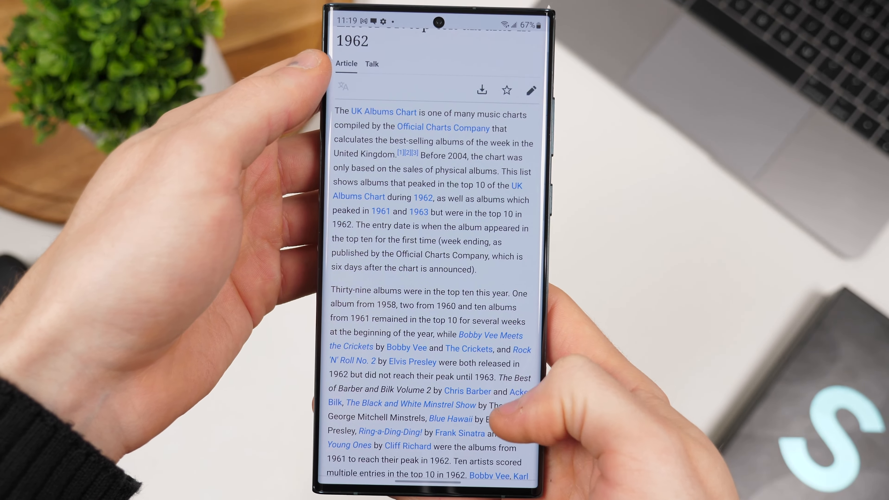
Scroll down through the Wikipedia article on 1962's UK top-ten albums.
scroll(down, 3)
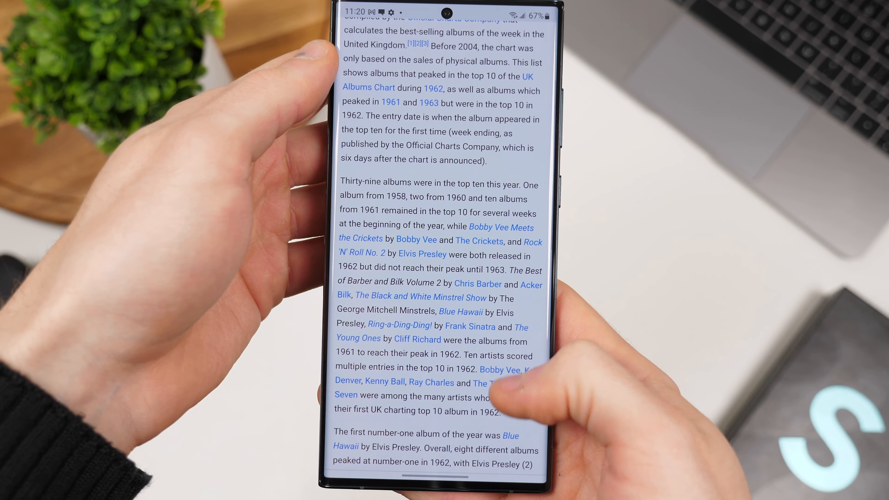
scroll(down, 3)
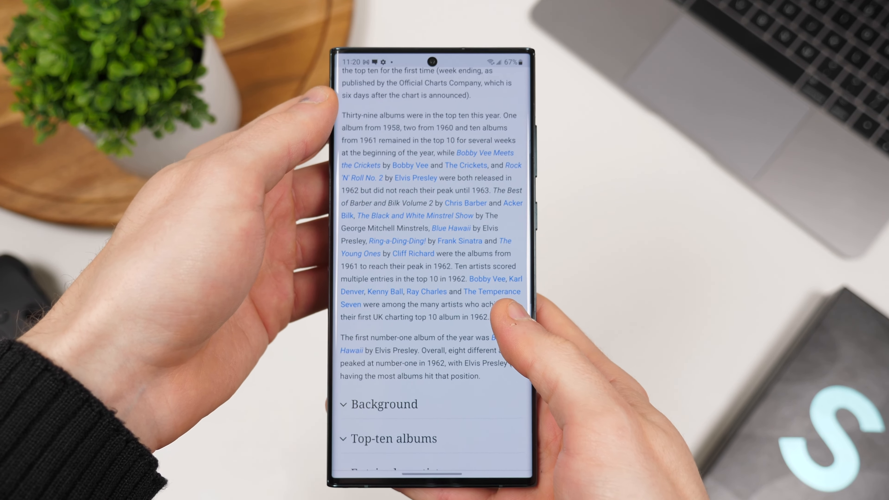
scroll(down, 3)
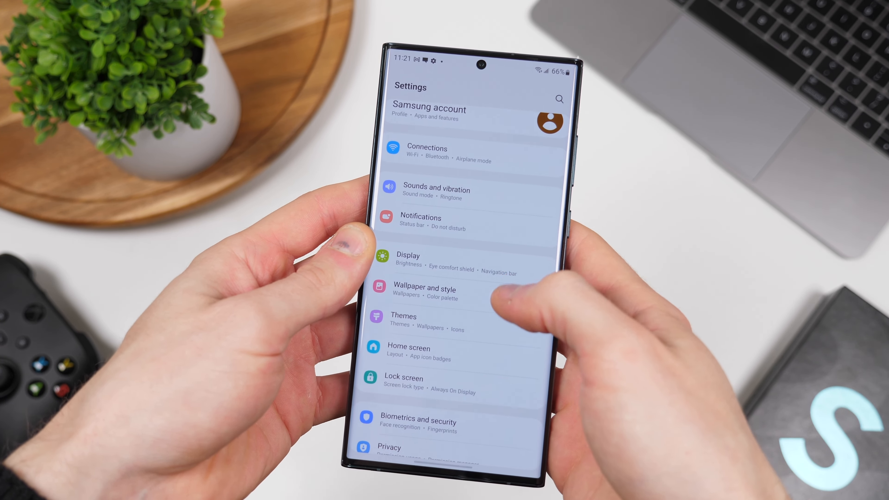
Reach Screen mode's Advanced settings showing the R/G/B white balance sliders.
click(409, 256)
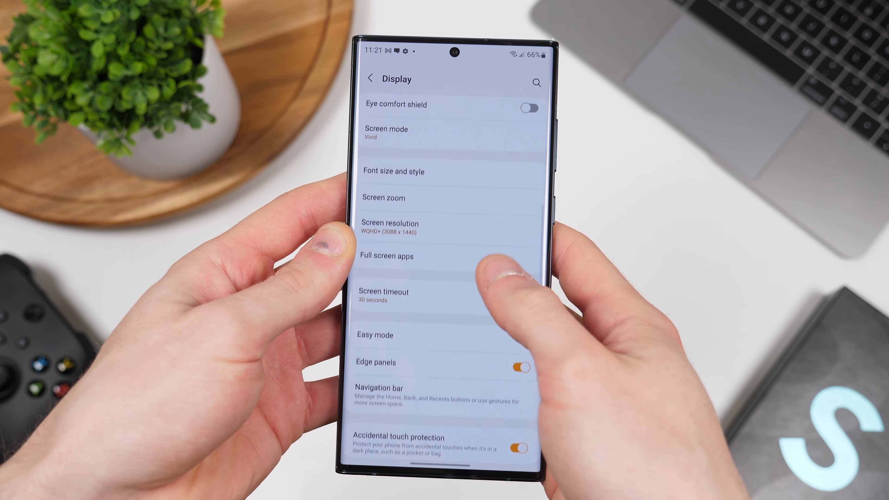
click(386, 129)
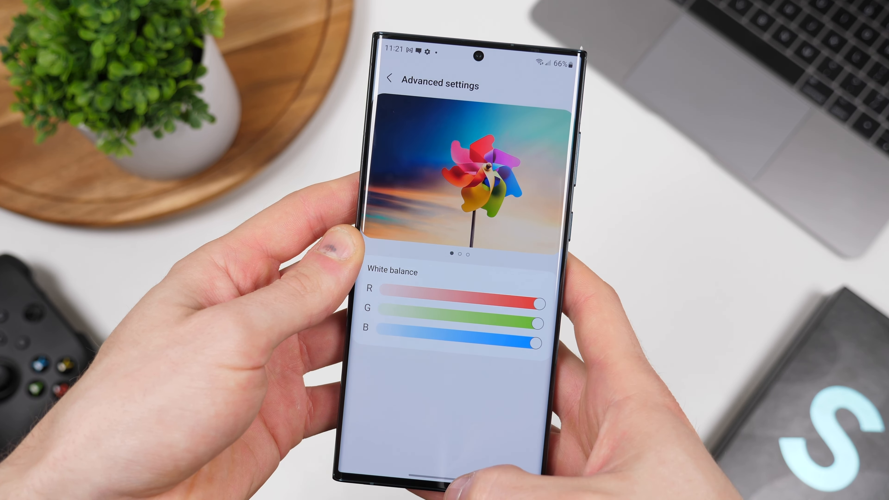
click(391, 82)
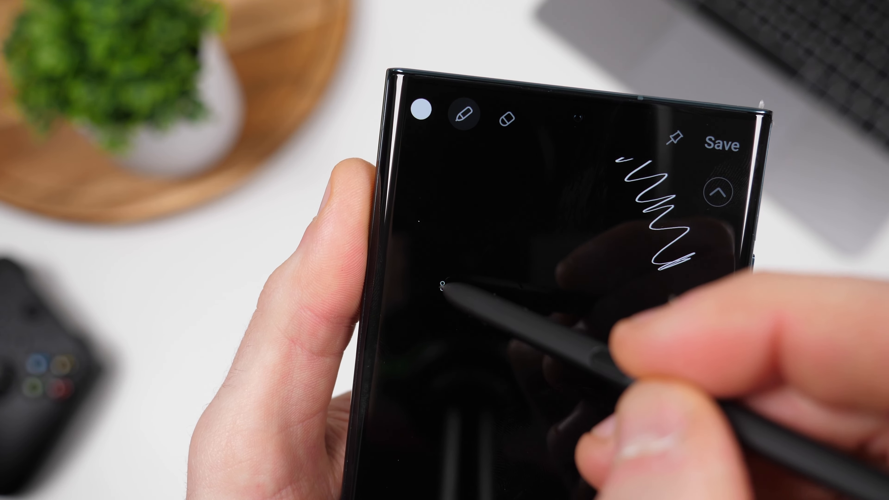
Scribble on the Screen off memo with the S Pen pen tool.
click(461, 115)
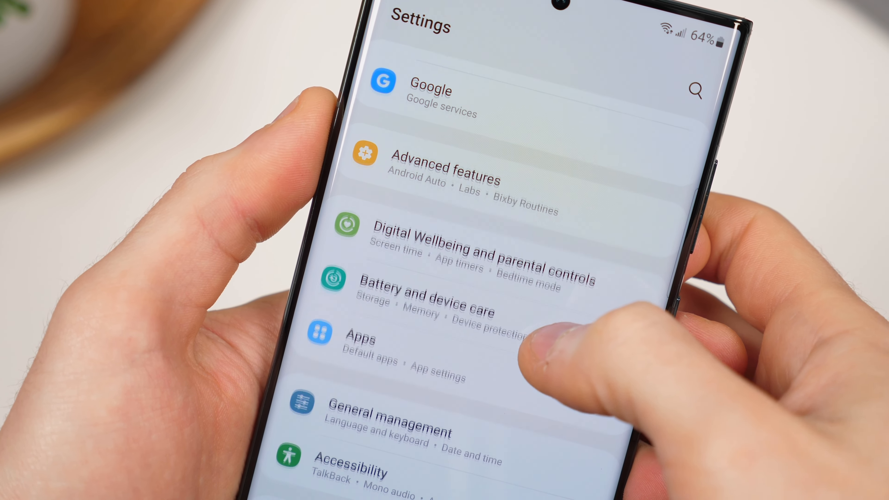
View Battery and device care status and run Optimize now.
click(415, 297)
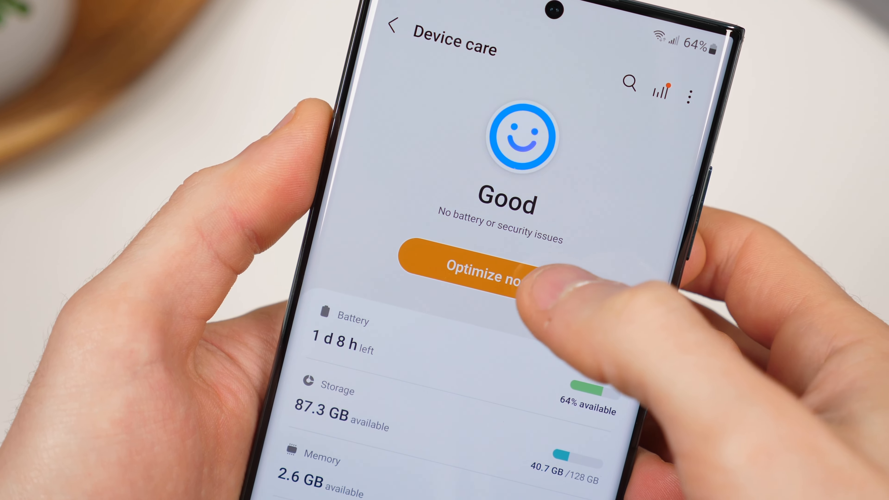
click(482, 272)
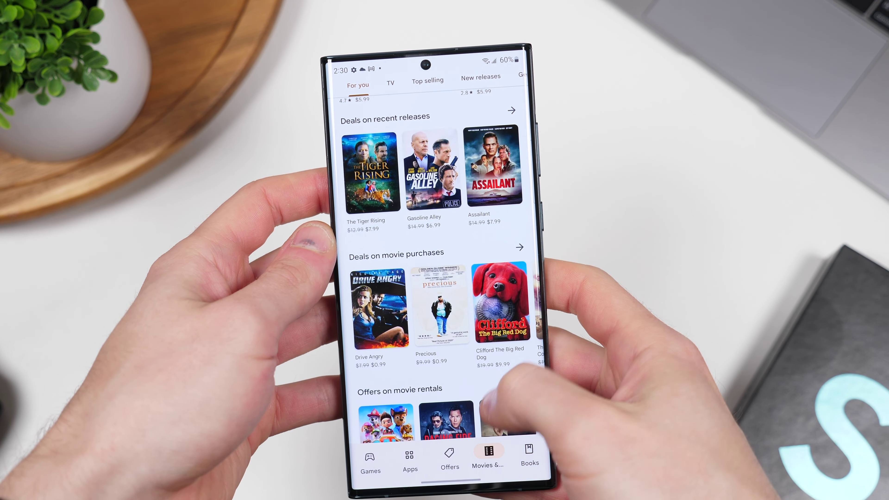
Scroll the Play Store Movies & TV deals, then swipe to the app drawer's second page.
scroll(down, 3)
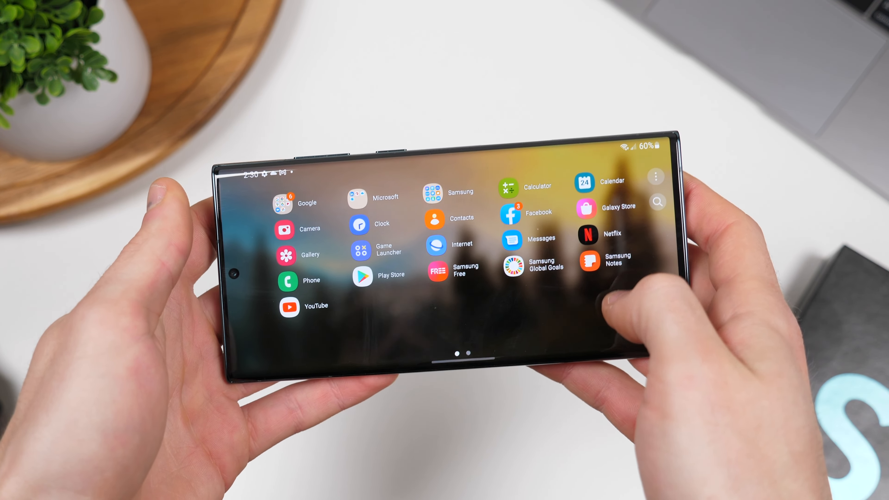
scroll(left, 3)
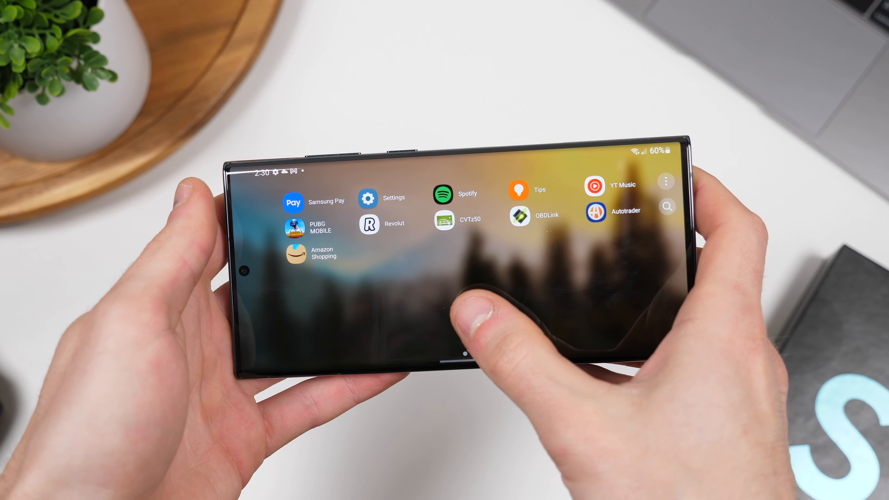